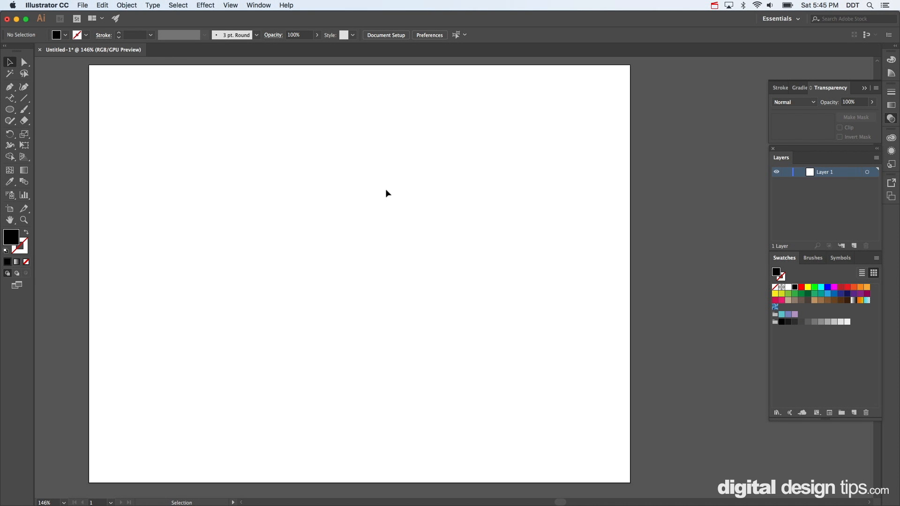
mouse_move(44, 110)
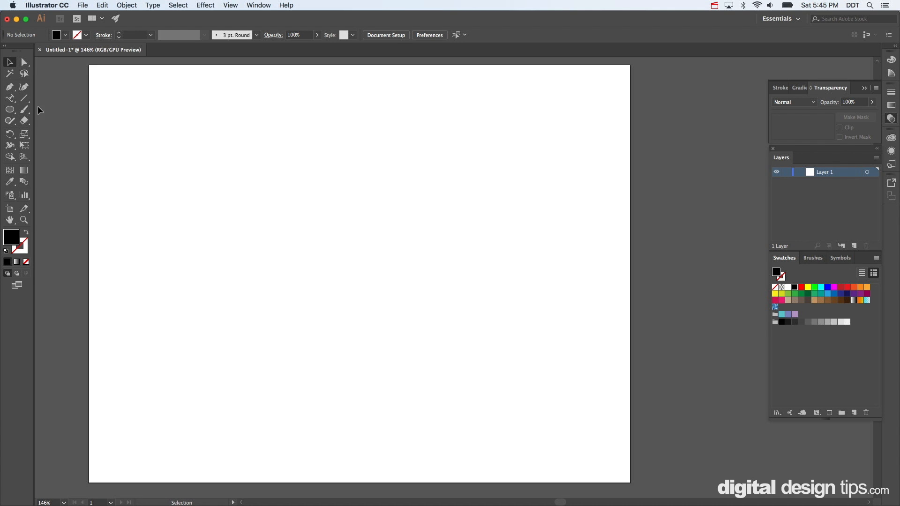
mouse_move(10, 109)
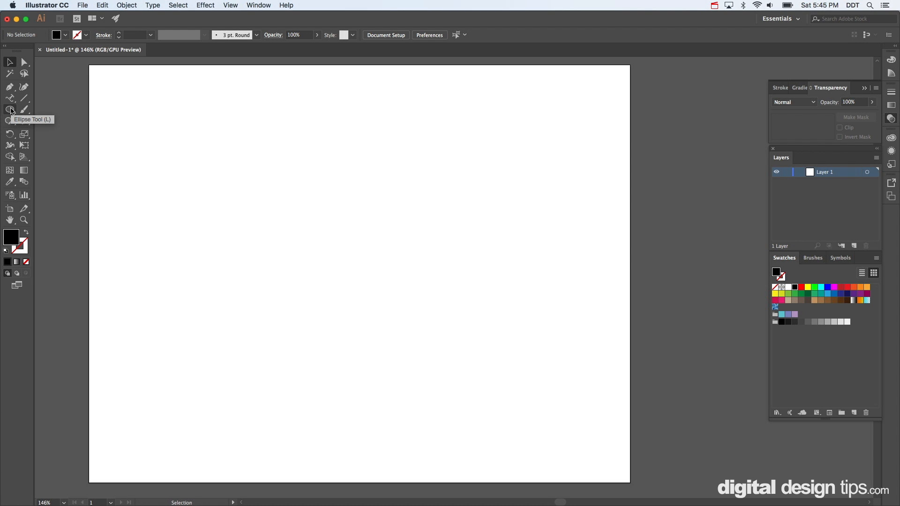
- Draw a solid black circle with the Ellipse Tool on the page's left side
click(10, 109)
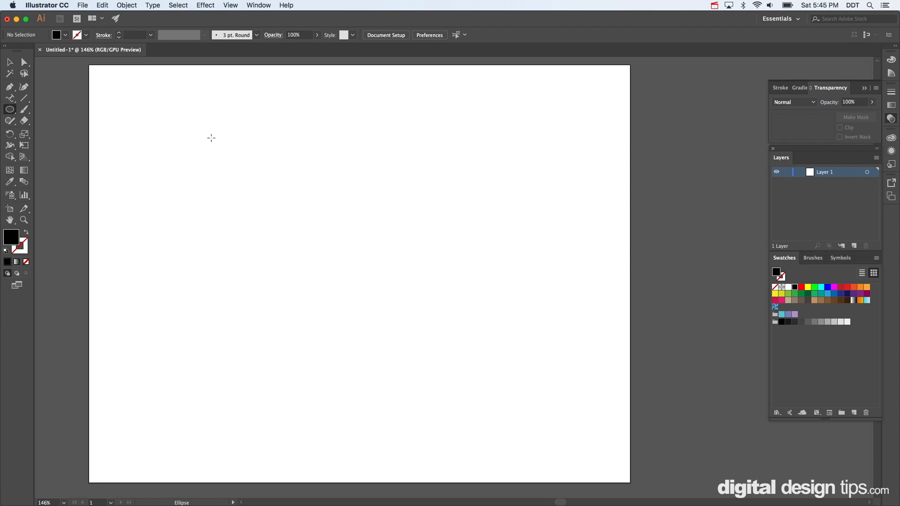
drag(210, 138, 309, 223)
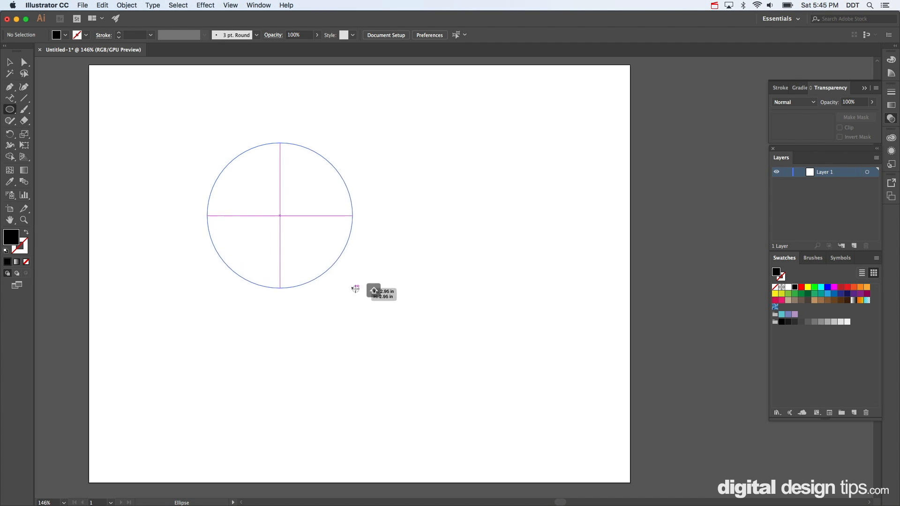
drag(281, 215, 290, 224)
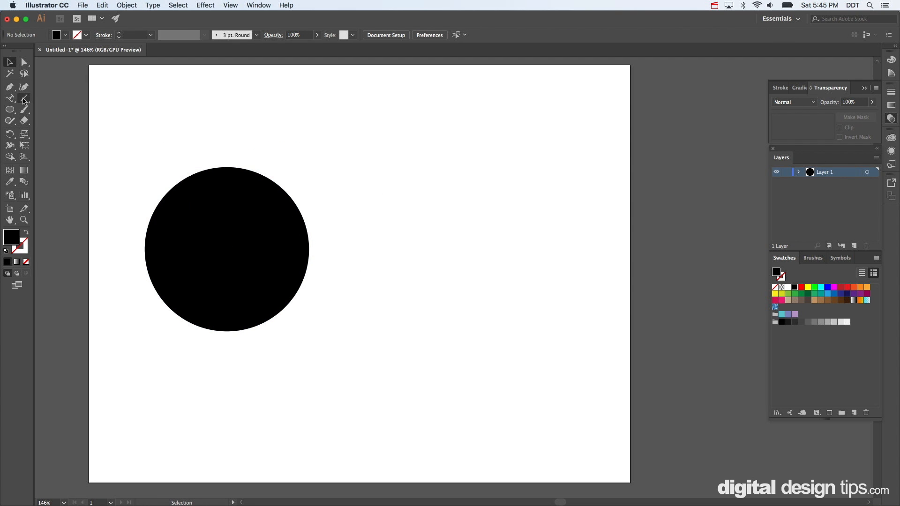
click(10, 98)
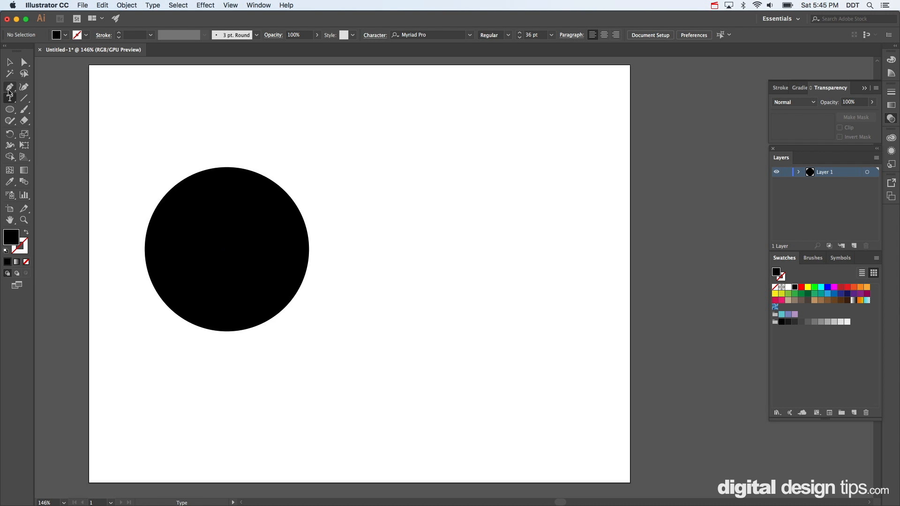
- Set 'TYPE ON A PATH' along the outside of the circle with Type on a Path
click(9, 99)
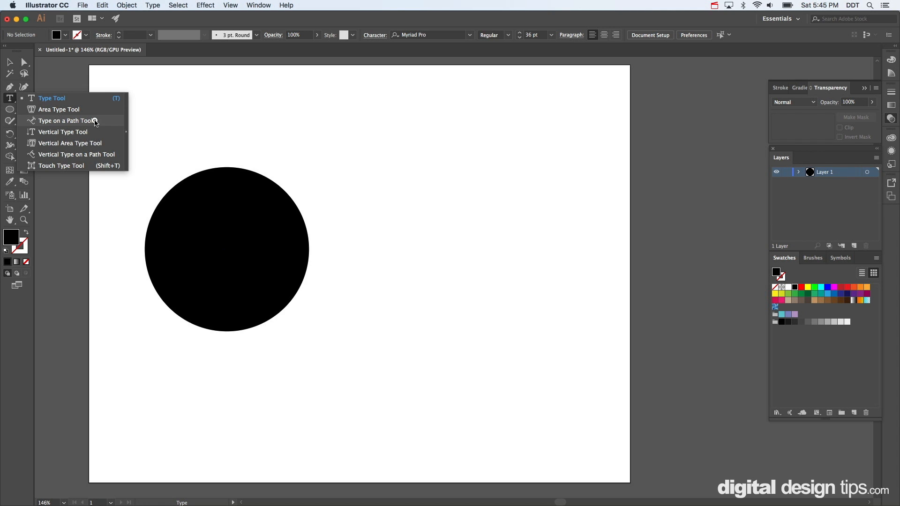
click(70, 120)
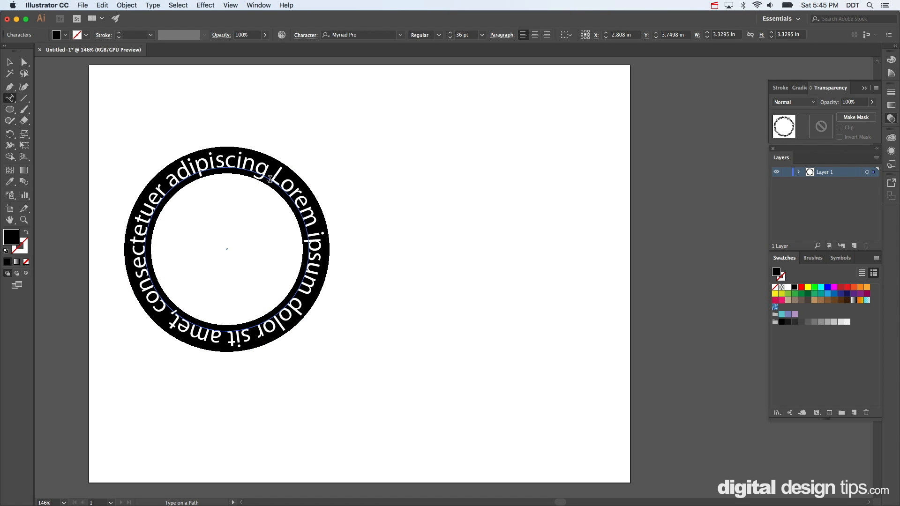
mouse_move(280, 204)
text(TYPE ON A)
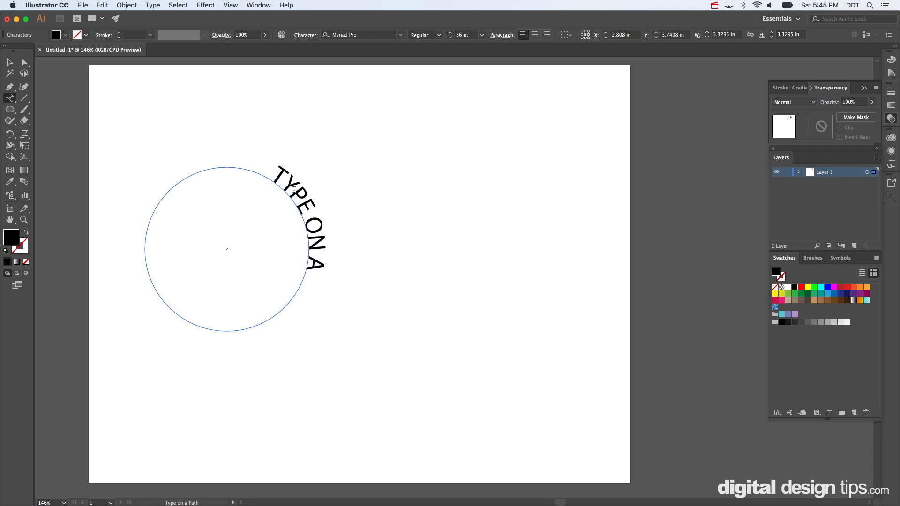
text(PATH)
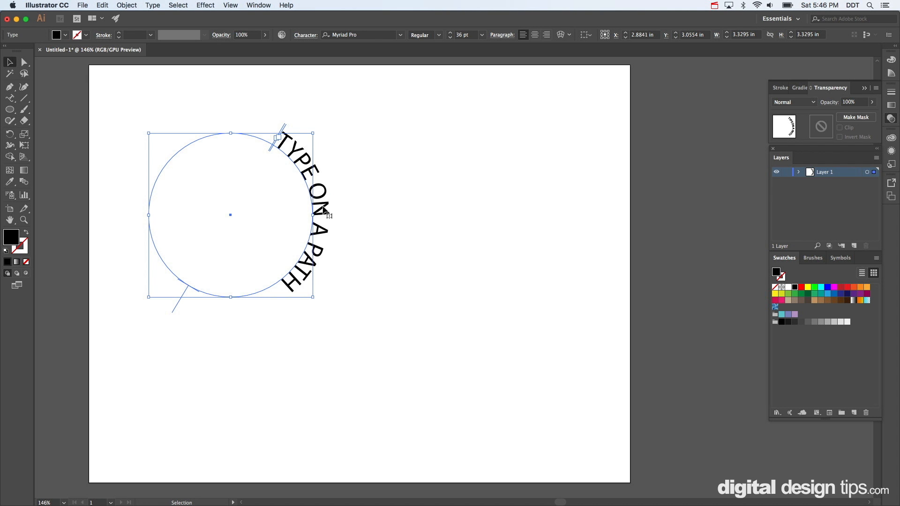
click(361, 175)
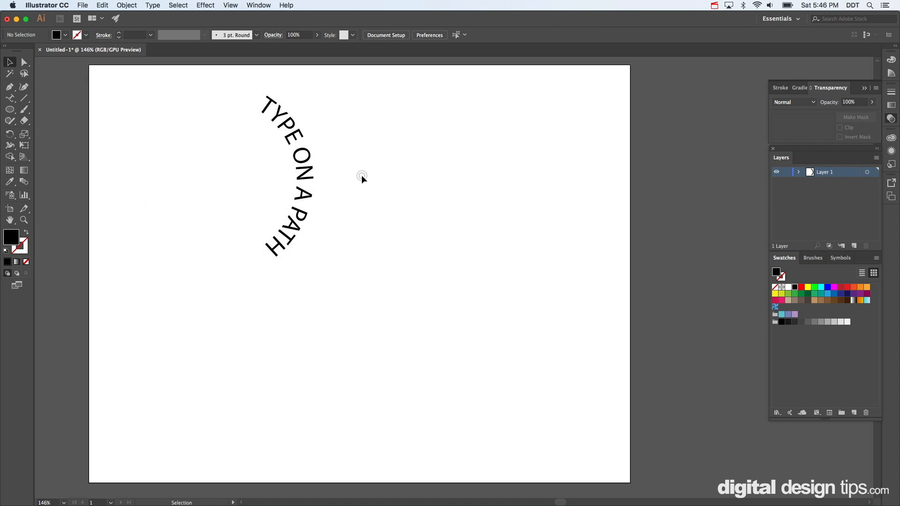
- Slide the curved text round the circle so it runs up the left side
click(361, 177)
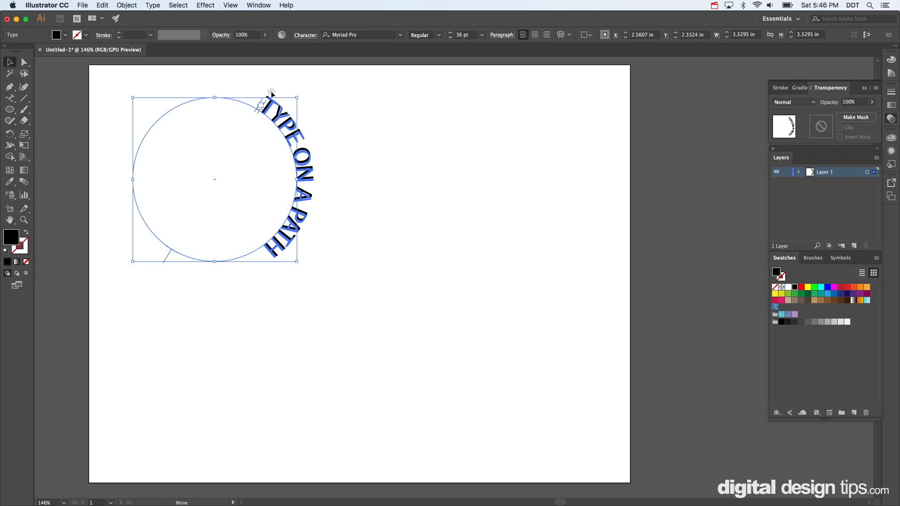
drag(271, 91, 189, 157)
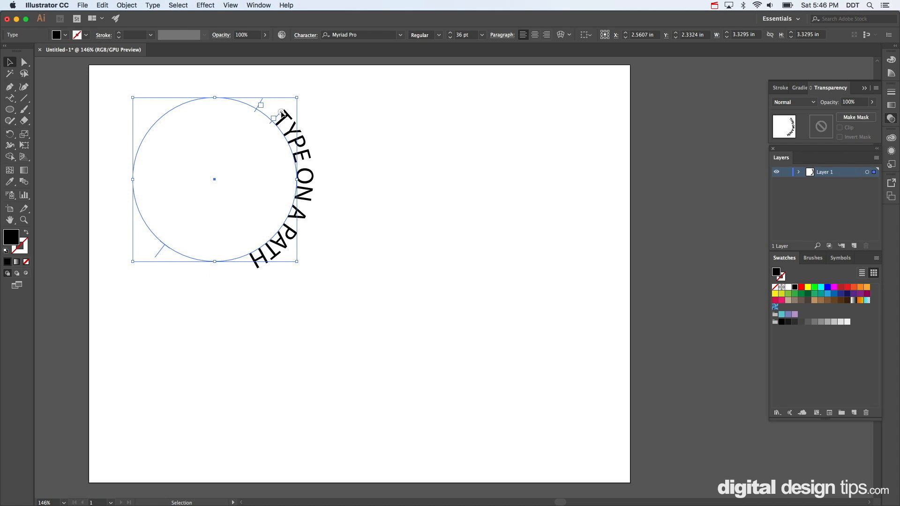
drag(275, 117, 289, 223)
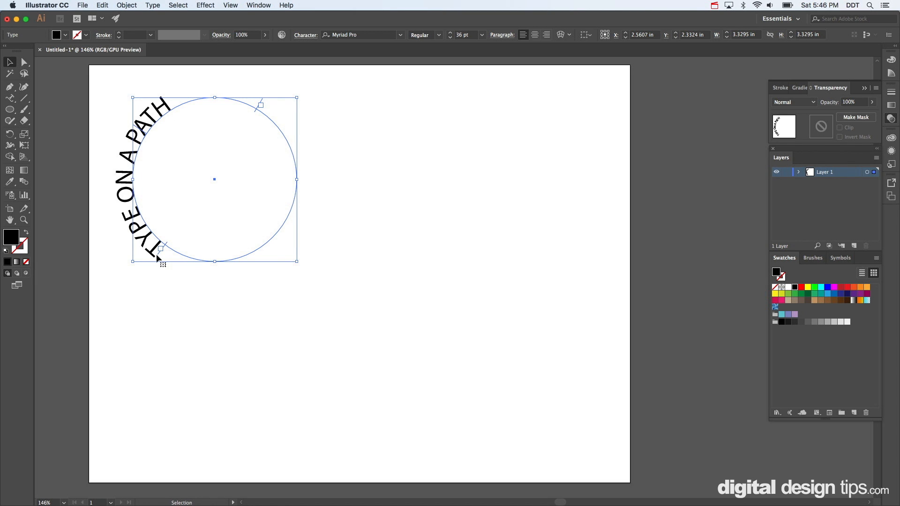
mouse_move(247, 314)
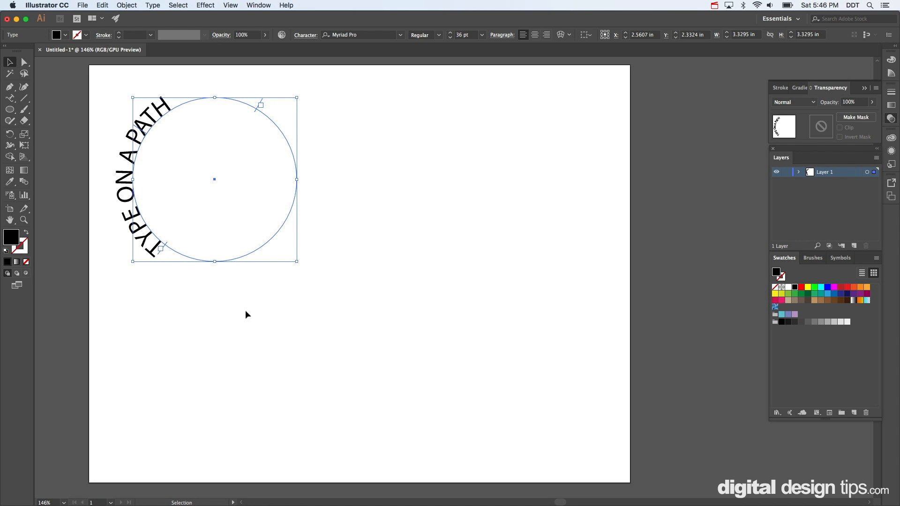
click(247, 315)
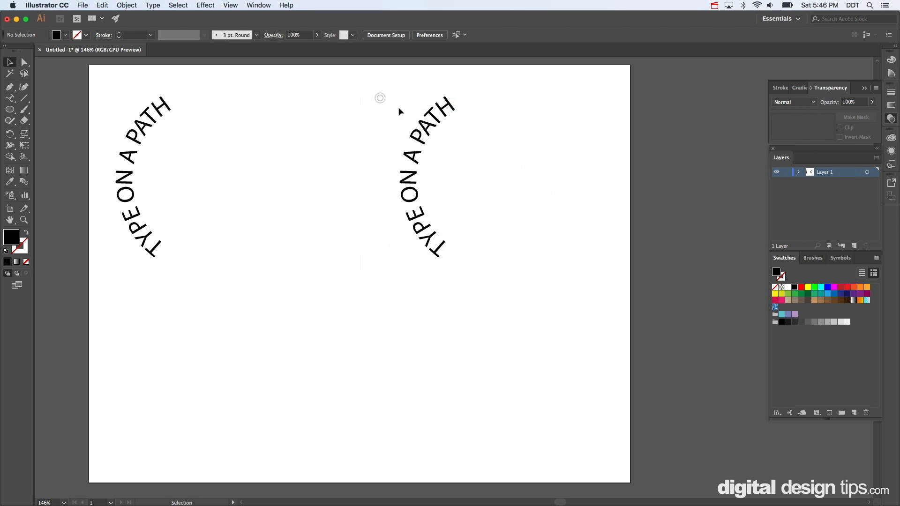
- Select the duplicated circular text on the right
click(402, 112)
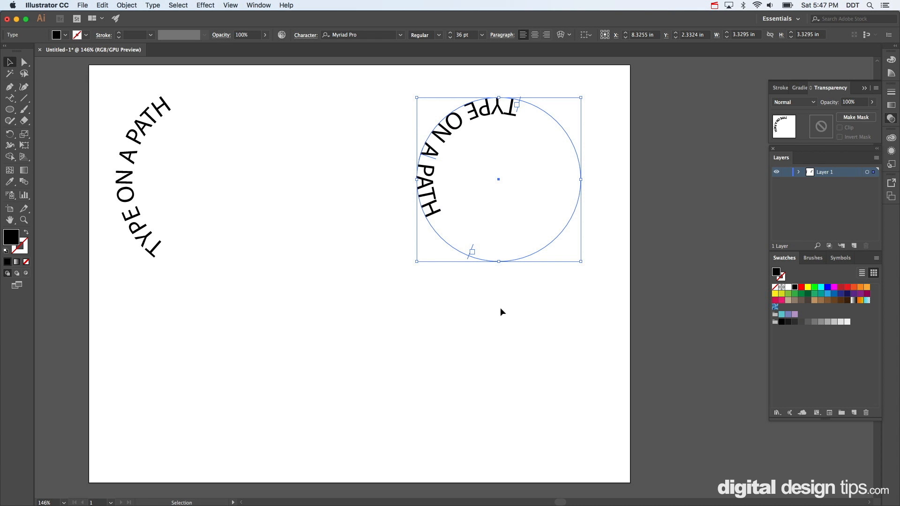
mouse_move(523, 99)
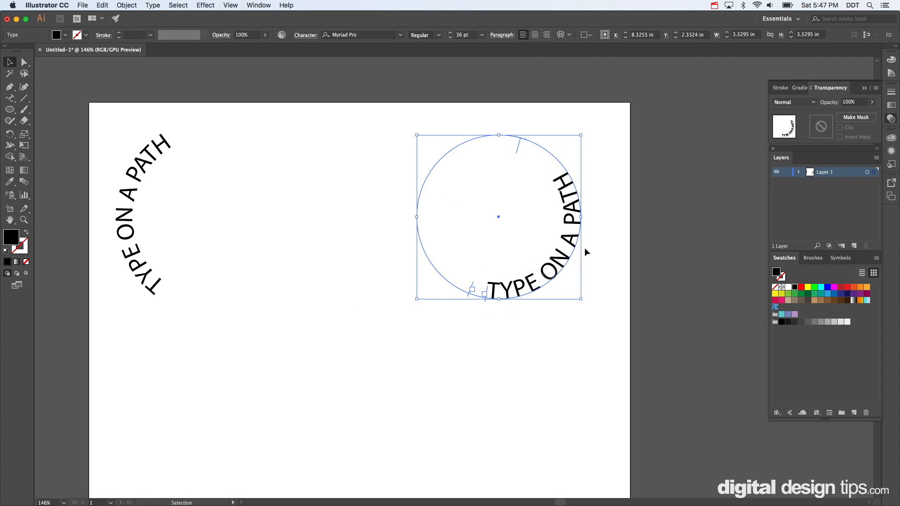
- Slide the flipped inside text to the lower left of the right circle
click(24, 145)
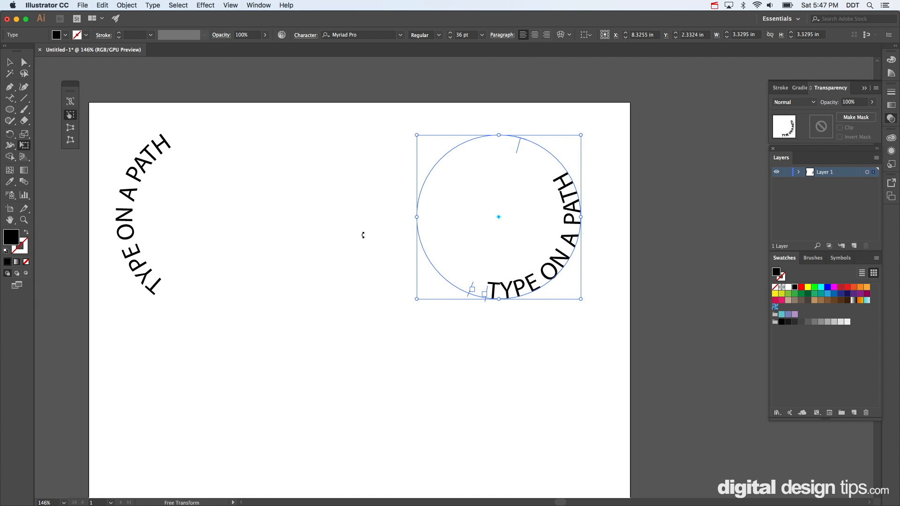
drag(580, 217, 605, 224)
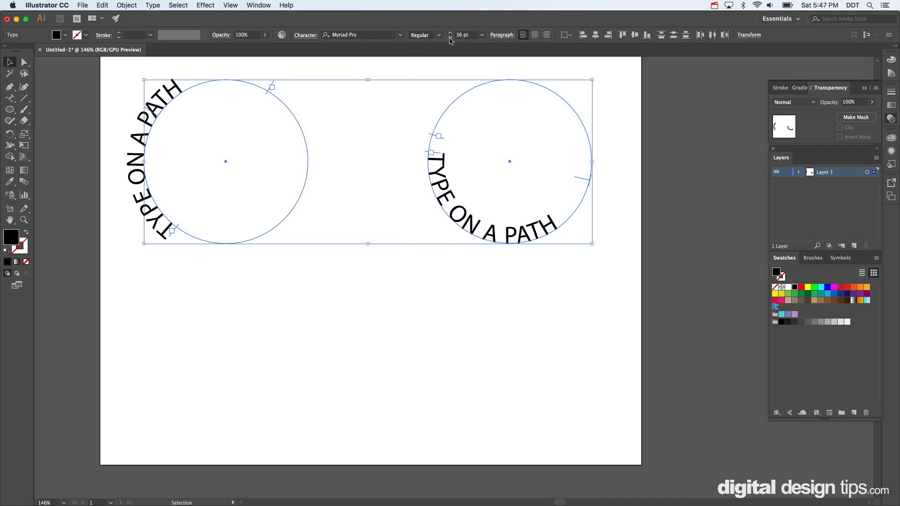
- Enlarge both circle texts to 37 pt and set them in Krungthep
click(453, 37)
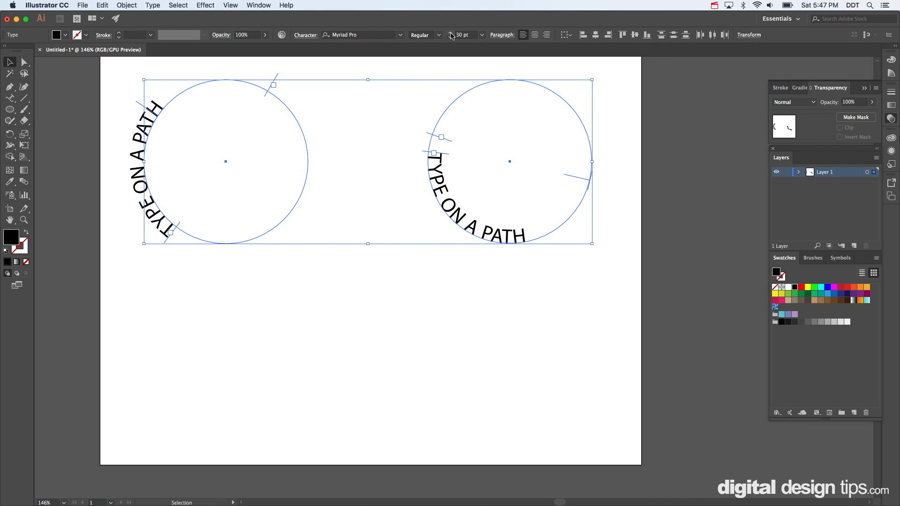
click(451, 34)
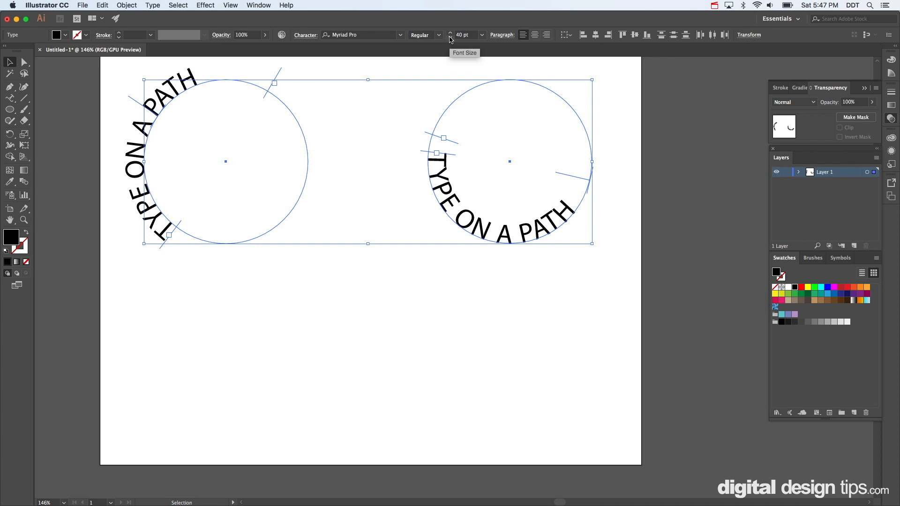
click(401, 34)
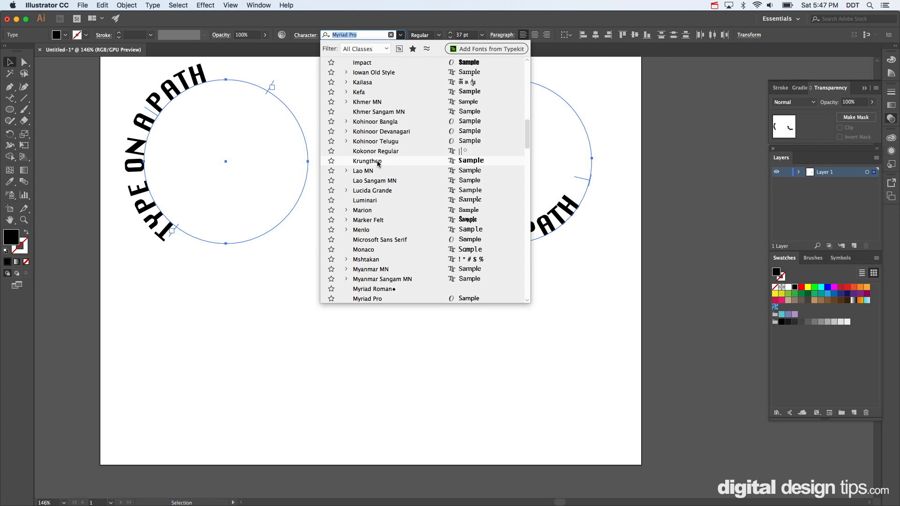
click(368, 160)
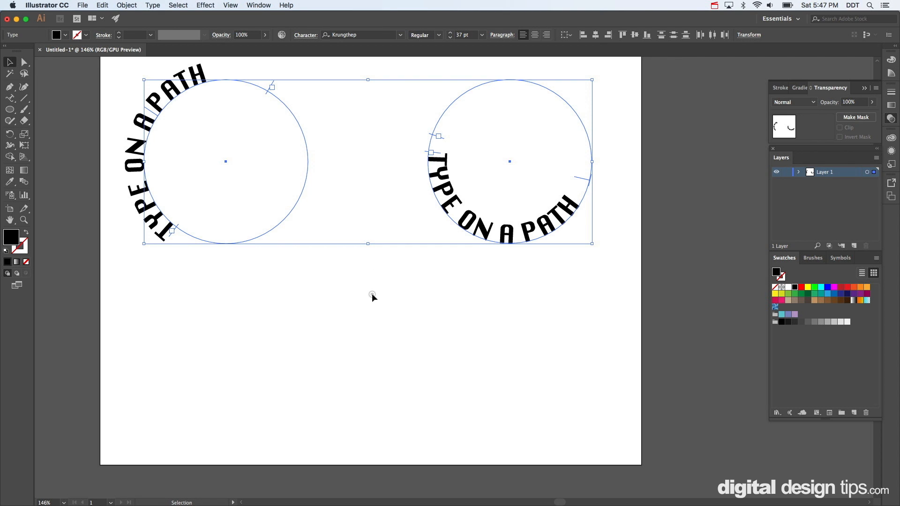
click(372, 295)
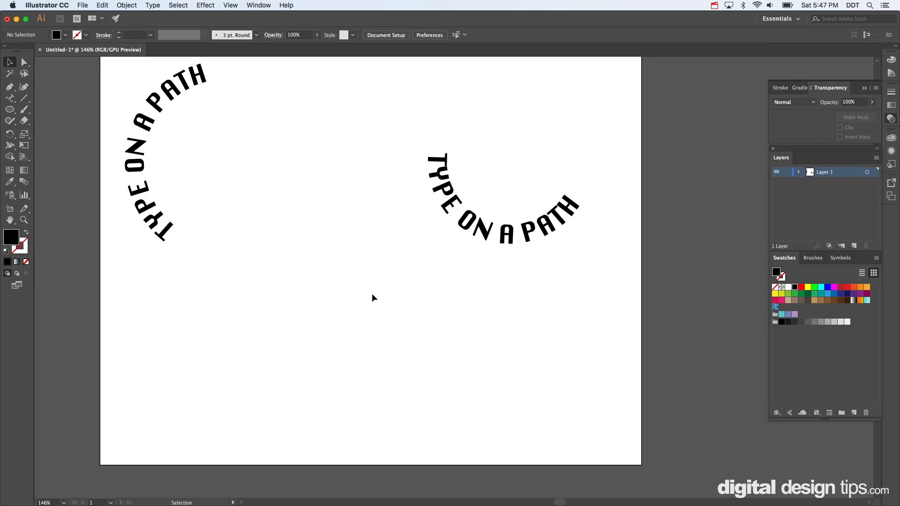
mouse_move(456, 369)
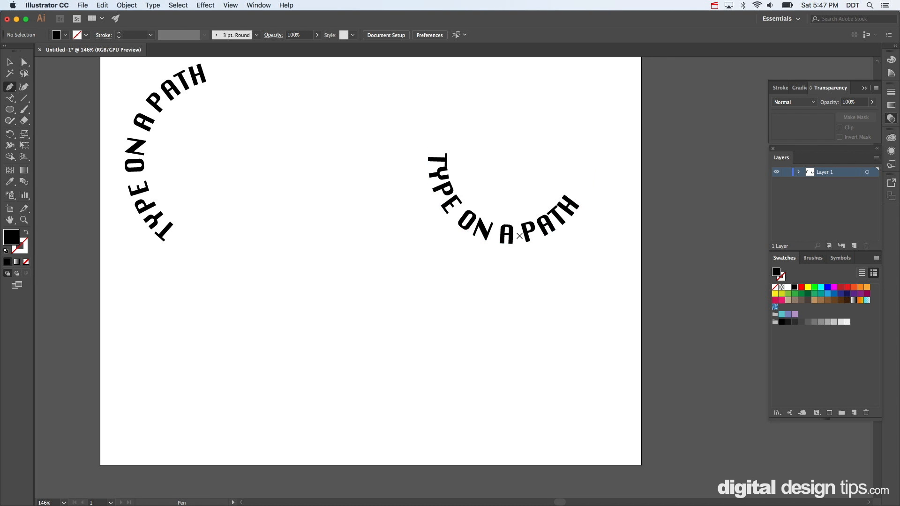
mouse_move(9, 88)
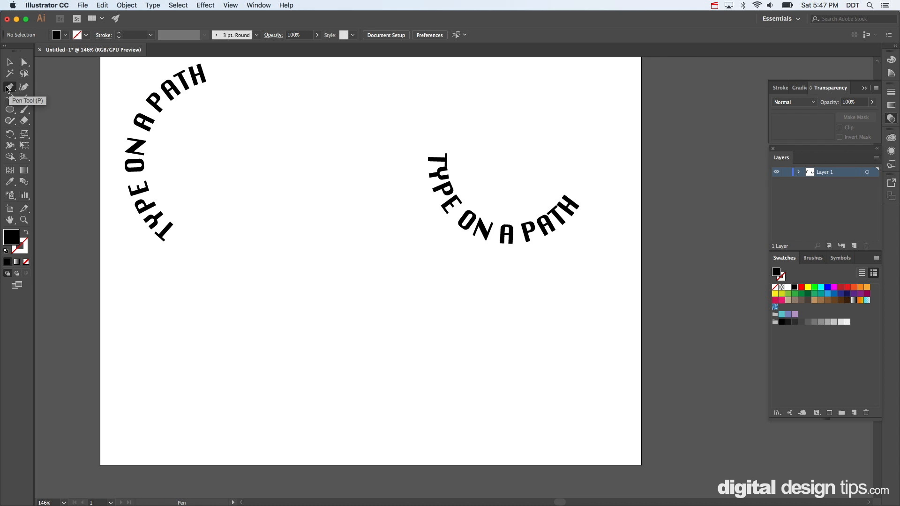
mouse_move(146, 385)
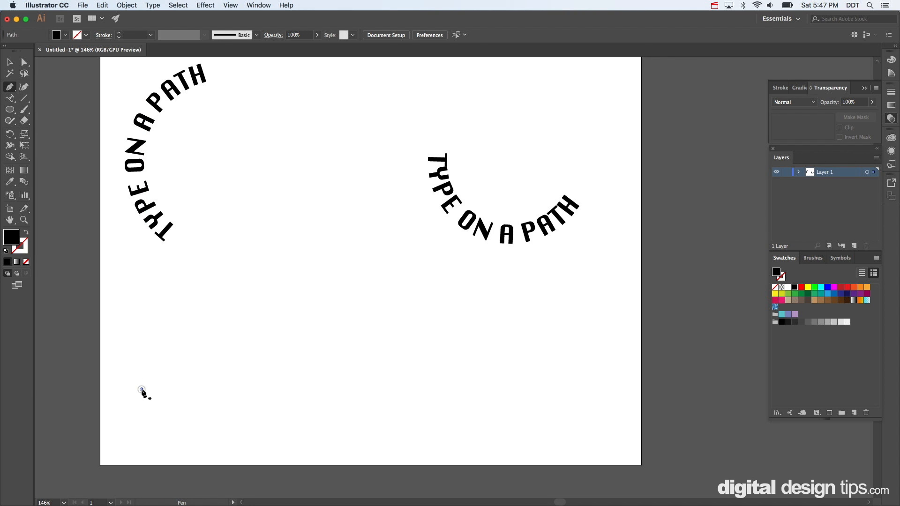
- Draw the first curved section of the wave path across the lower artboard
drag(142, 388, 276, 383)
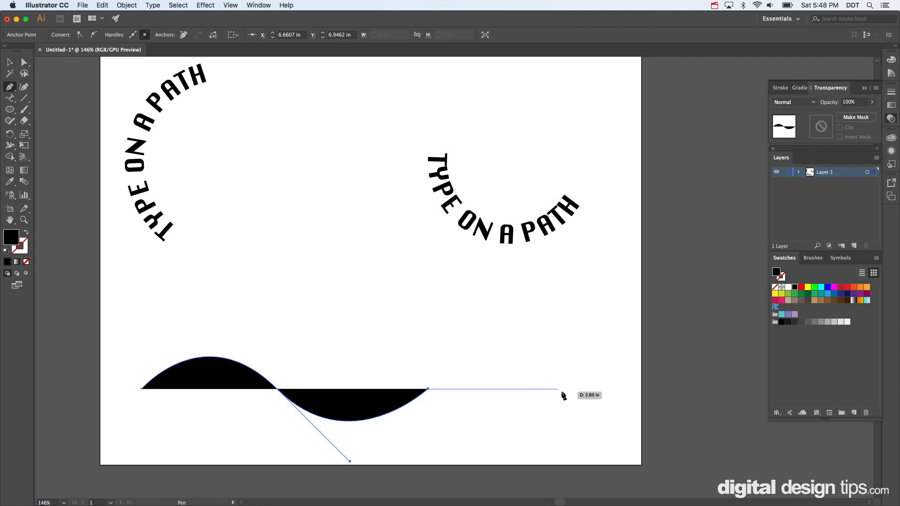
mouse_move(569, 396)
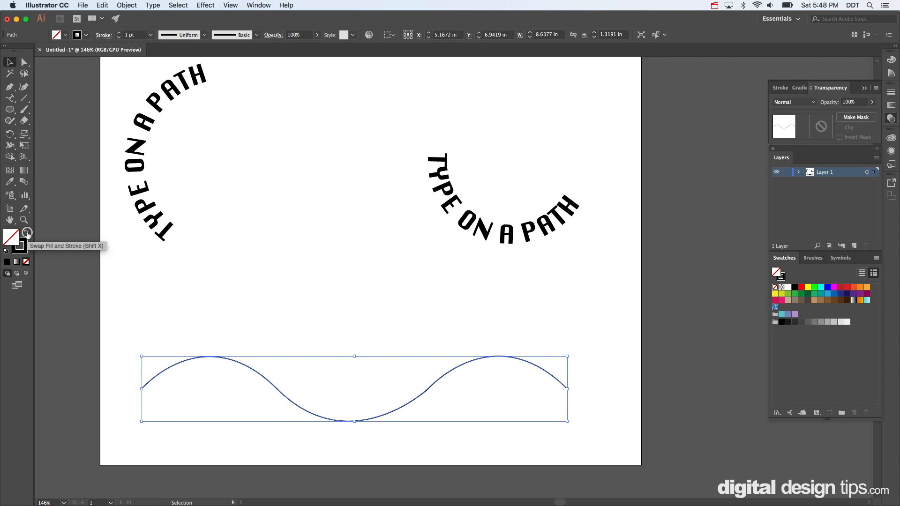
mouse_move(8, 99)
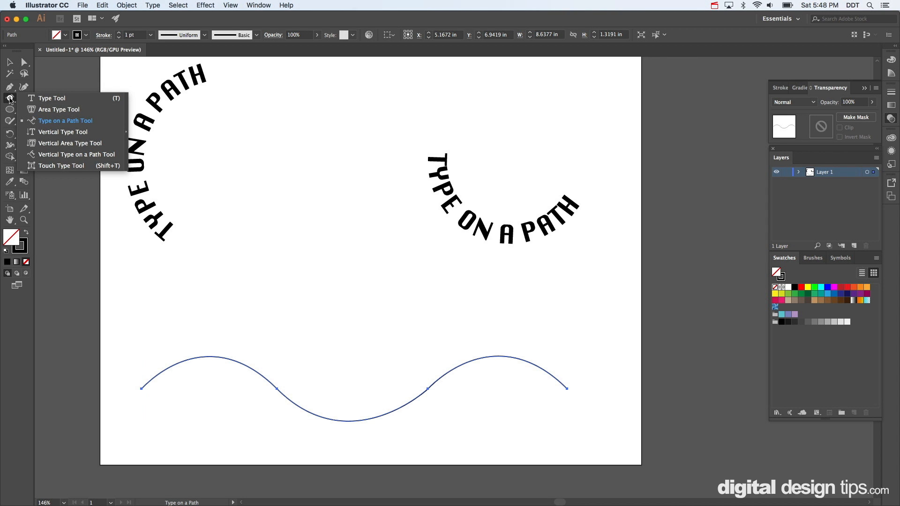
- Enter 'TYPE ON A CUSTOM PATH LIKE THIS' along the wave path
click(64, 121)
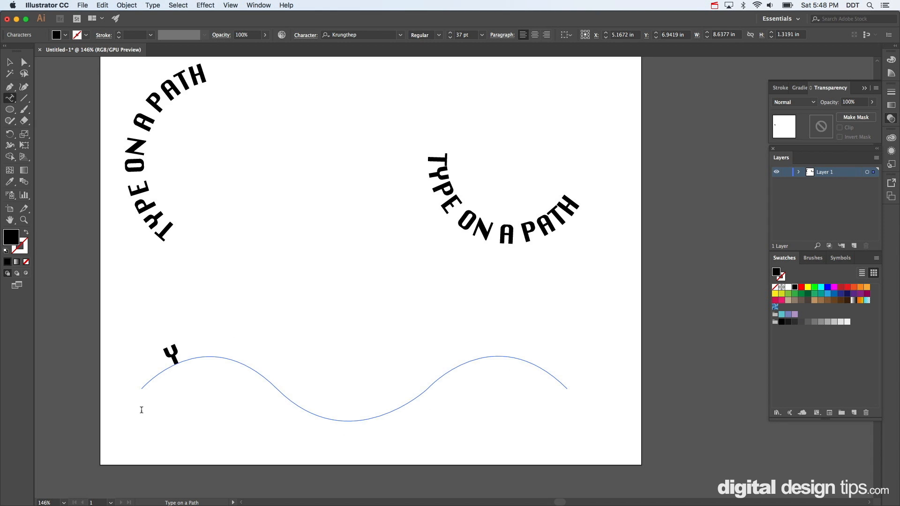
text(TYPE ON)
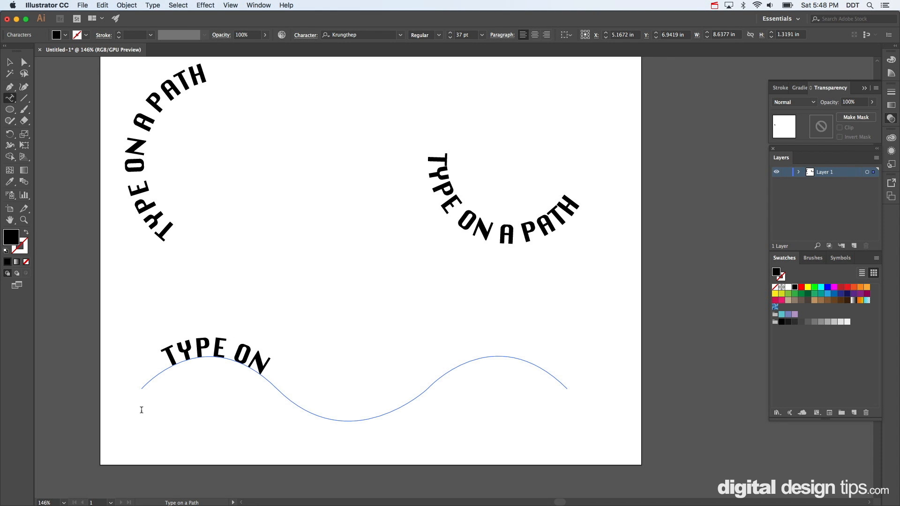
text(A)
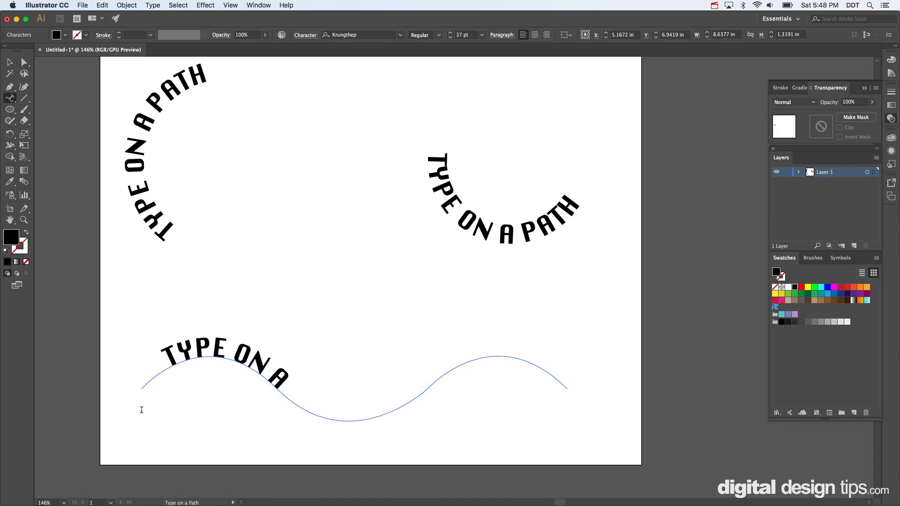
text(CUSTOM)
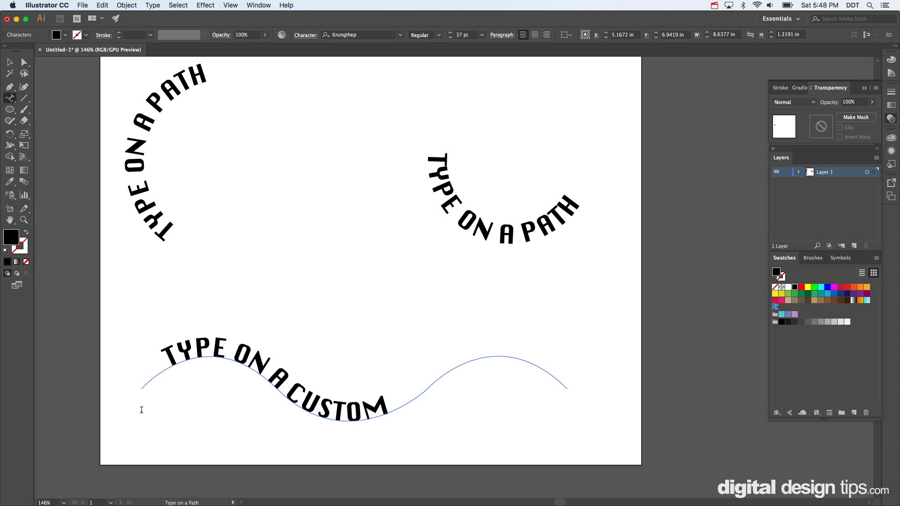
key(Backspace)
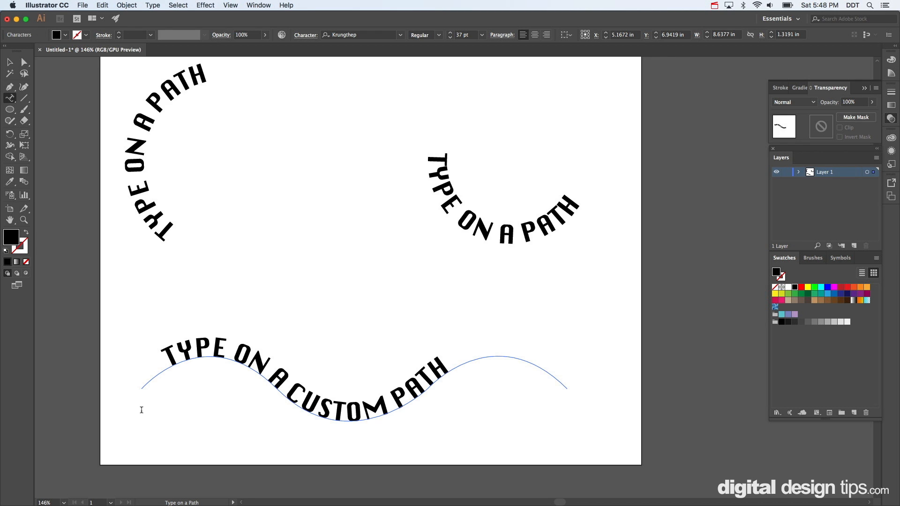
text(LIKE T)
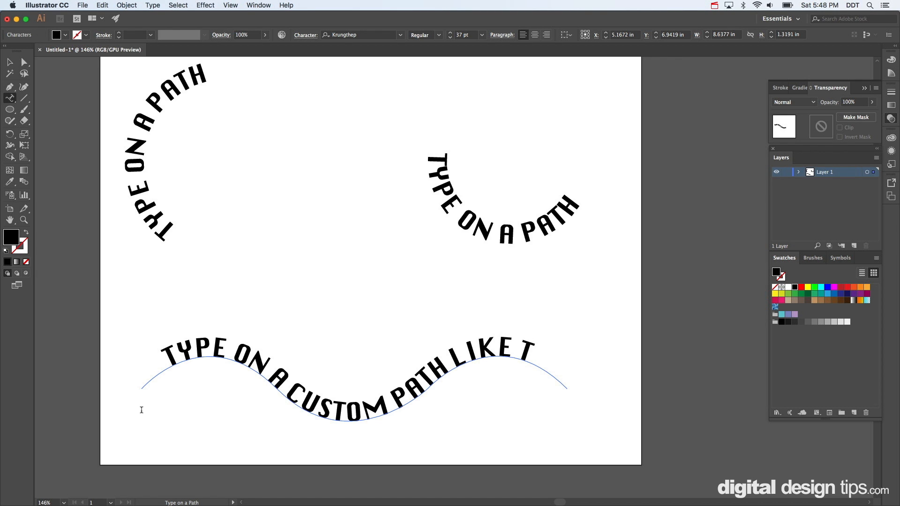
text(HIS)
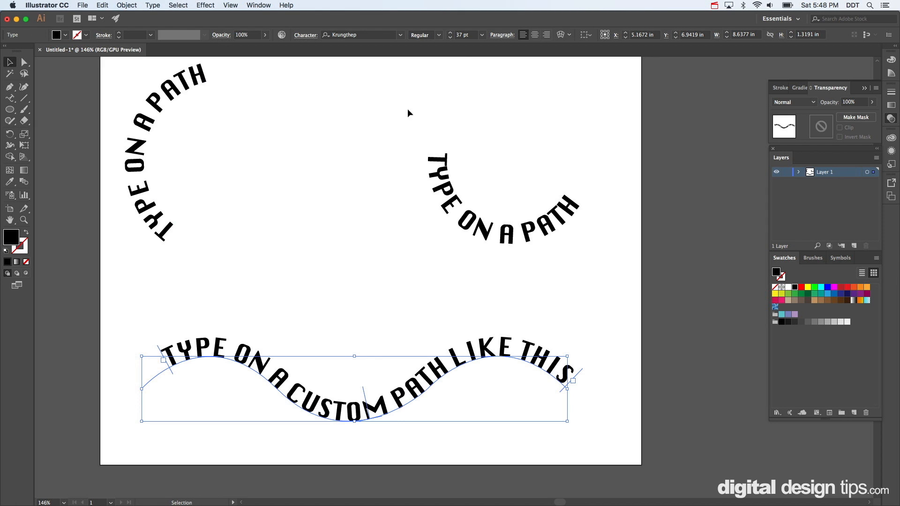
- Reduce the wave text to 35 pt and deselect it
click(450, 35)
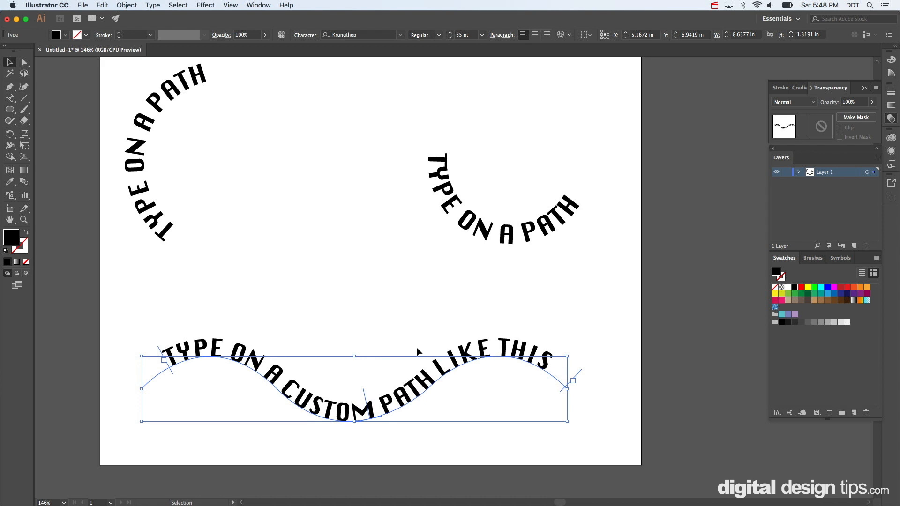
click(343, 280)
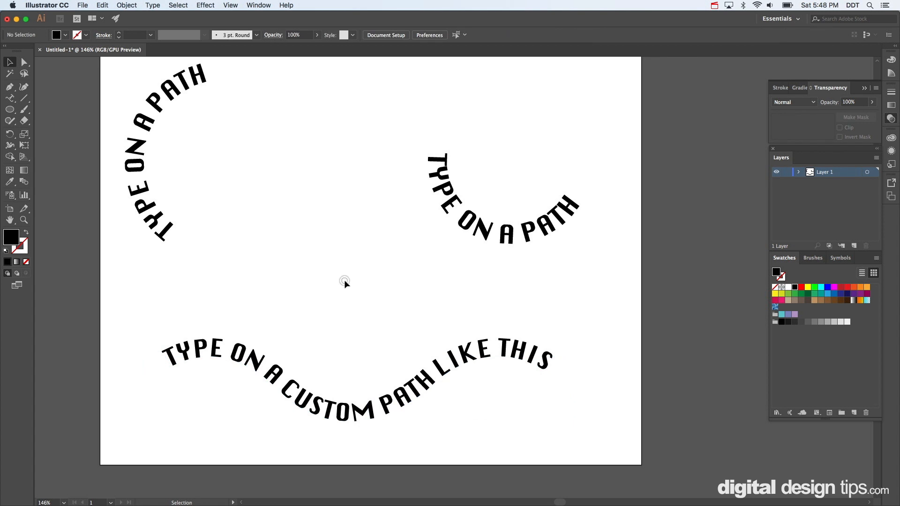